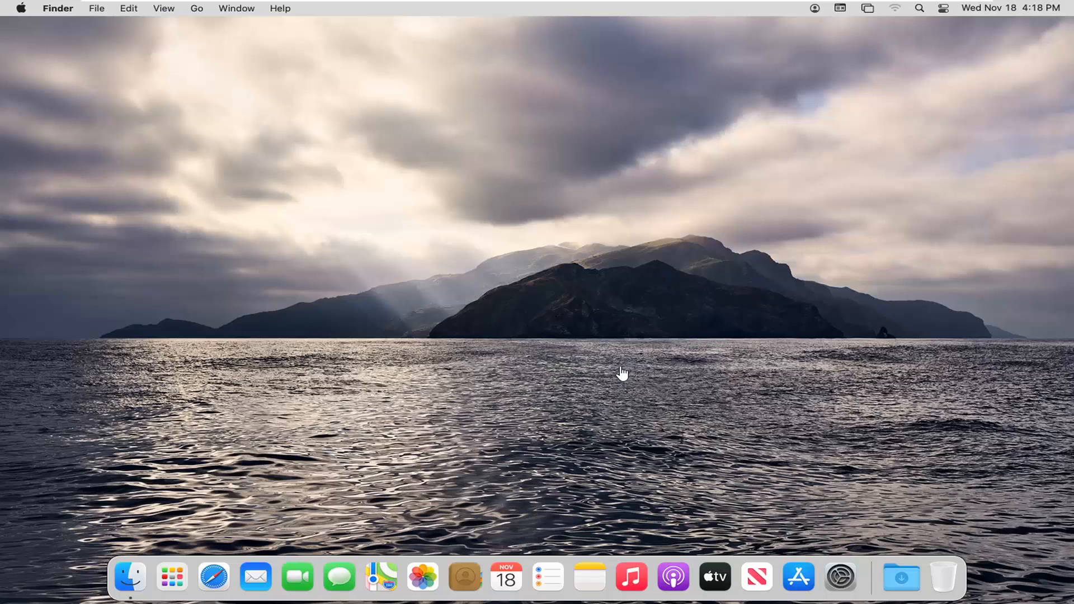
mouse_move(589, 371)
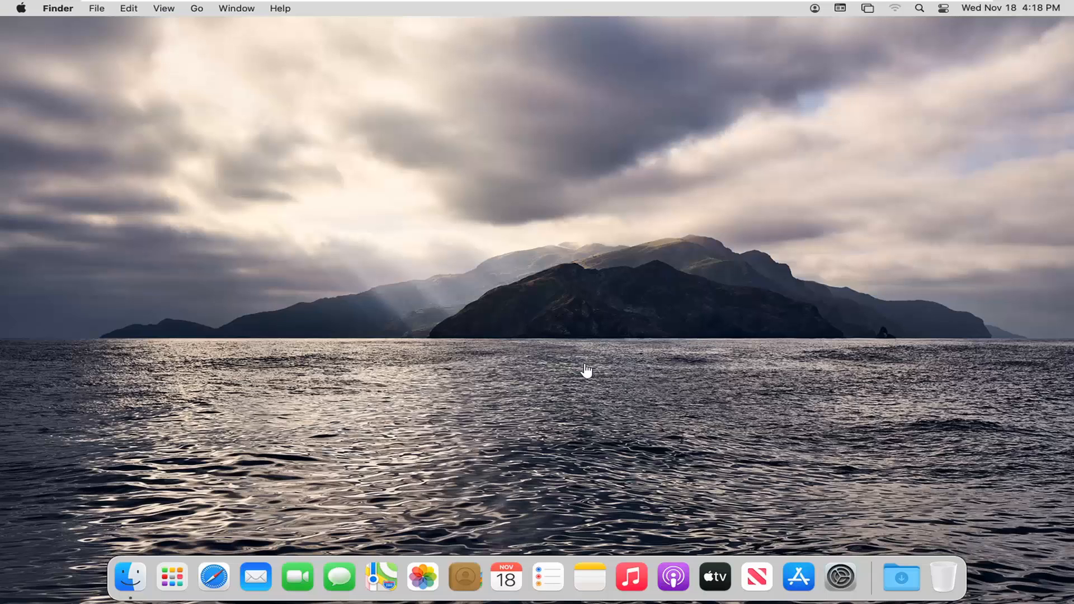
mouse_move(780, 337)
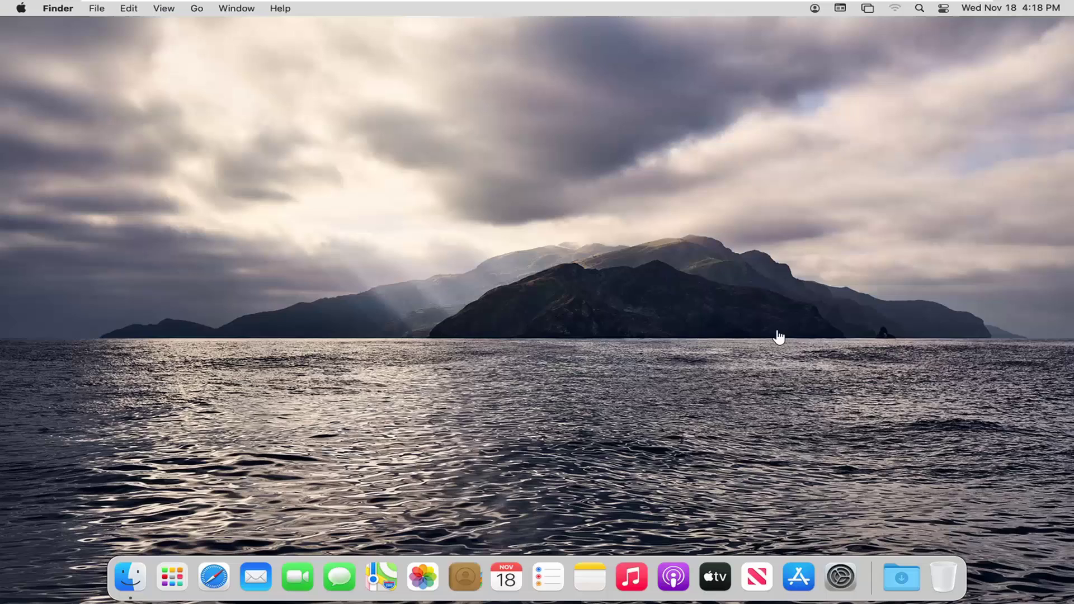
mouse_move(841, 576)
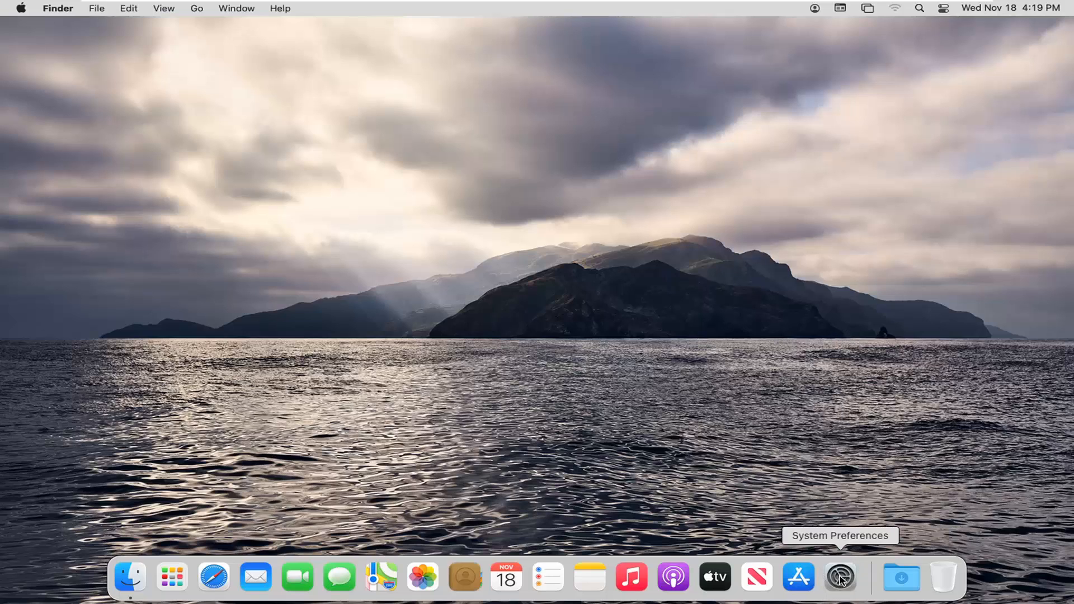
Launch System Preferences, open Users & Groups, and request an administrator unlock
left_click(840, 576)
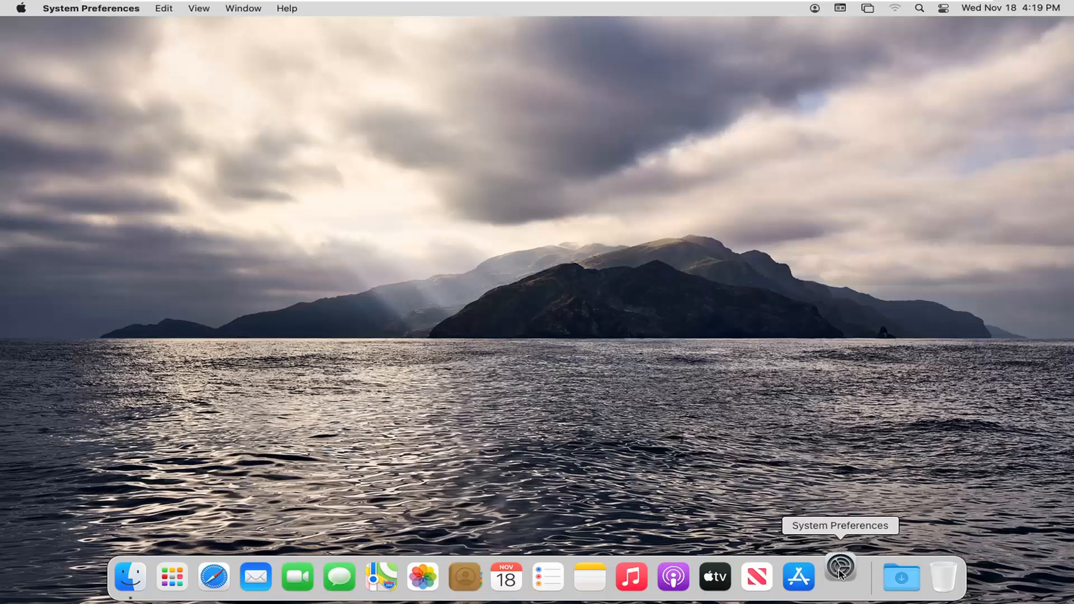
left_click(840, 577)
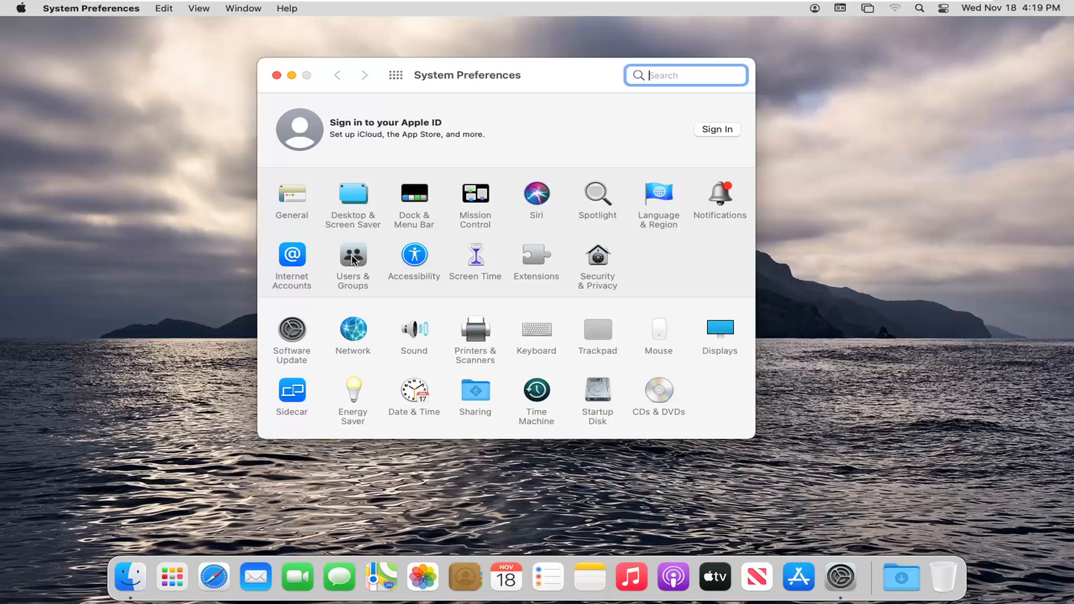
left_click(353, 255)
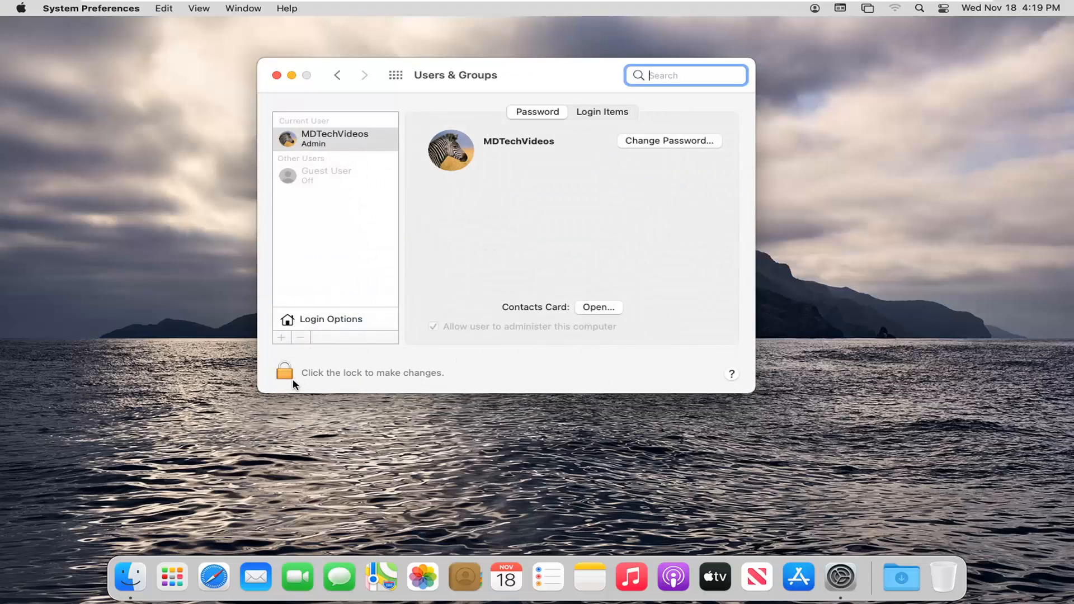
mouse_move(302, 376)
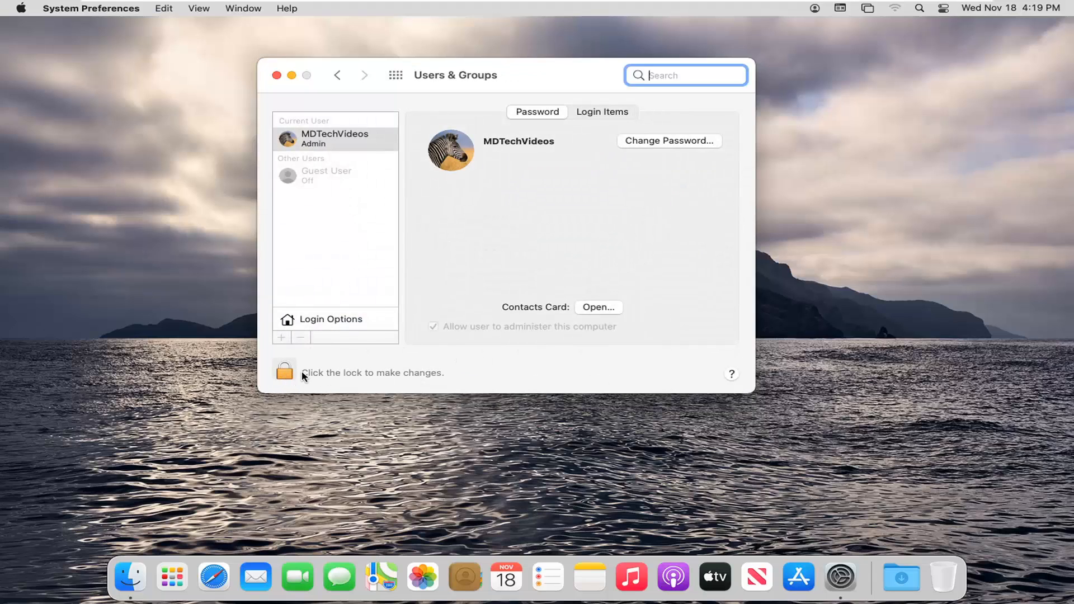
left_click(285, 372)
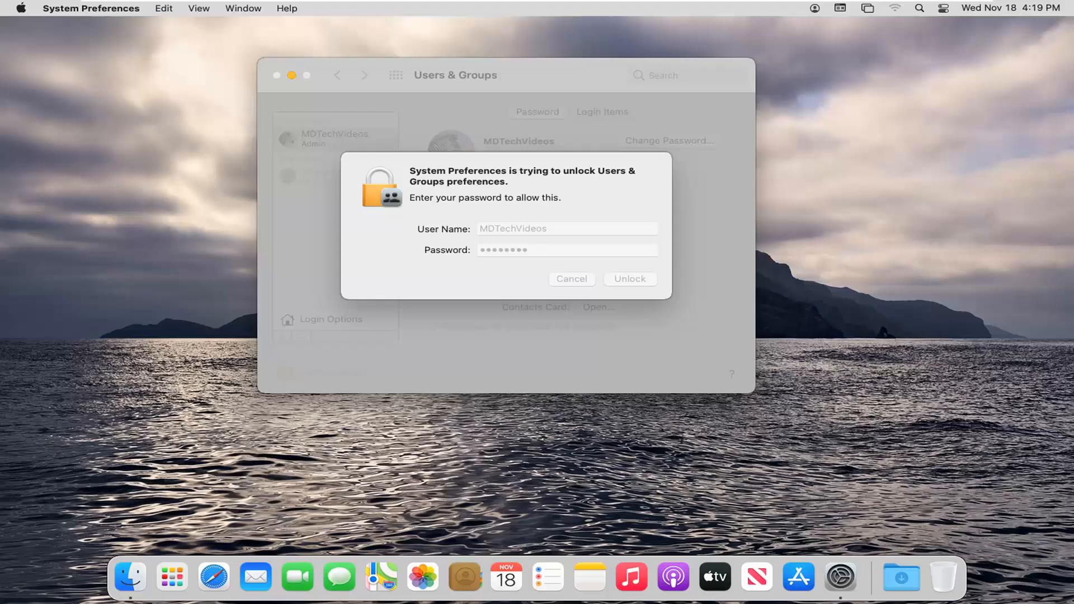
Confirm the administrator password and view the Guest User account's options
left_click(630, 279)
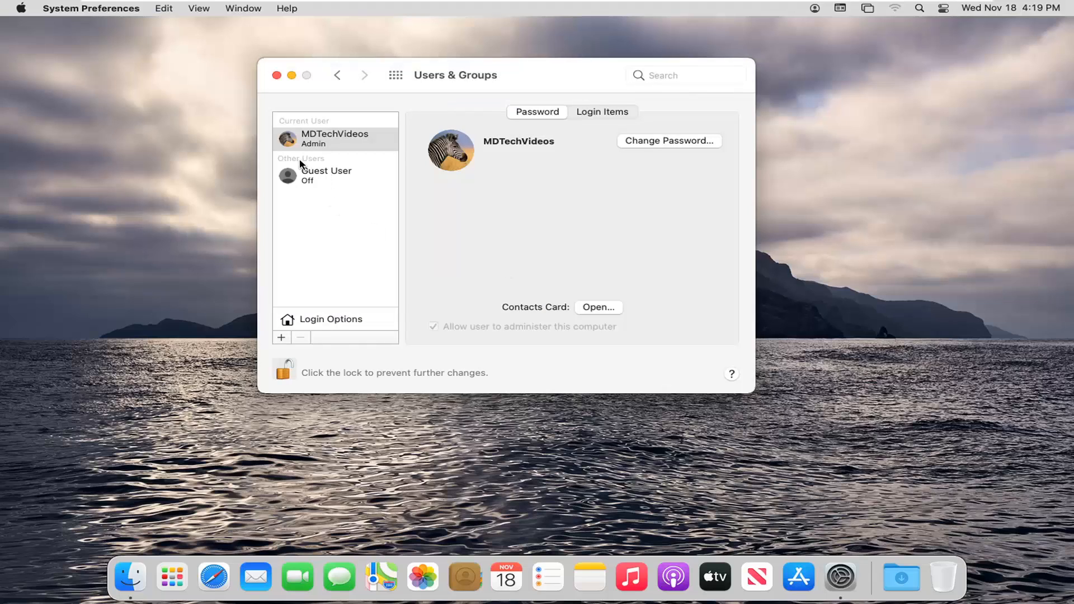
left_click(326, 174)
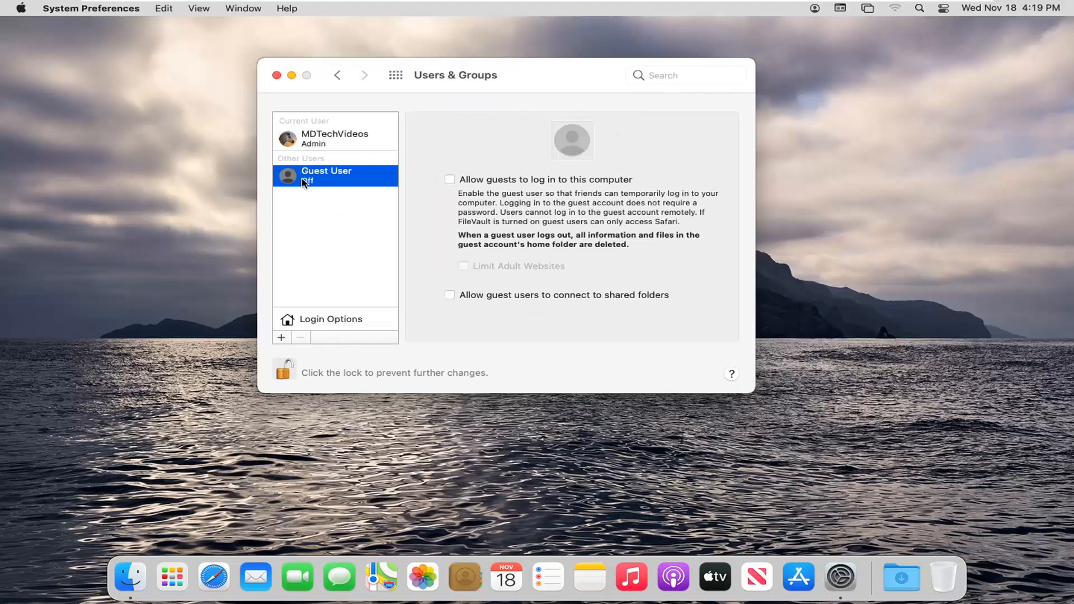
mouse_move(496, 246)
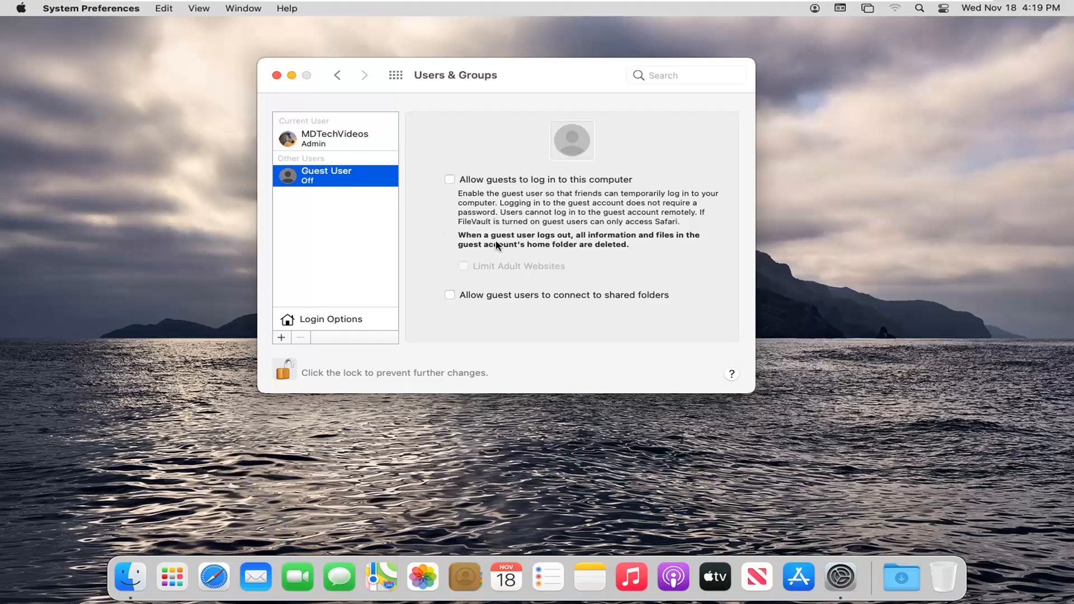
mouse_move(530, 186)
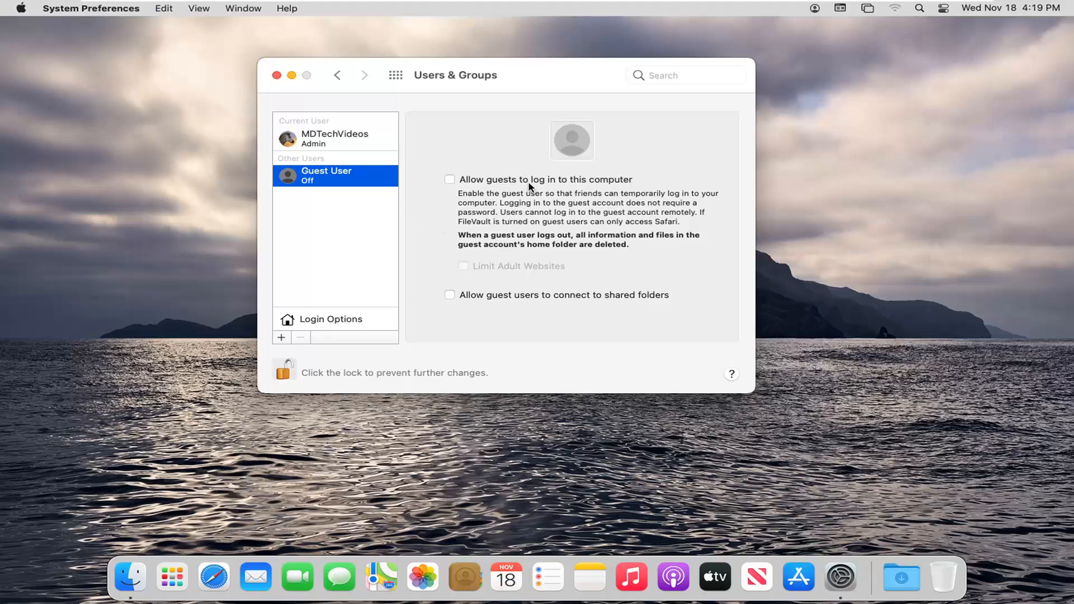
mouse_move(484, 200)
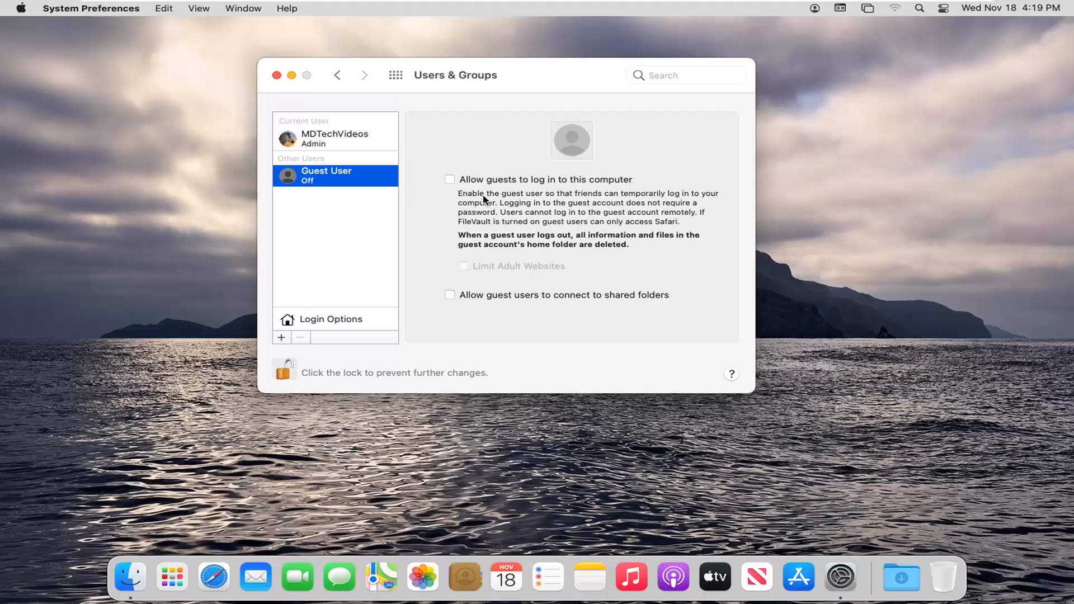
mouse_move(490, 248)
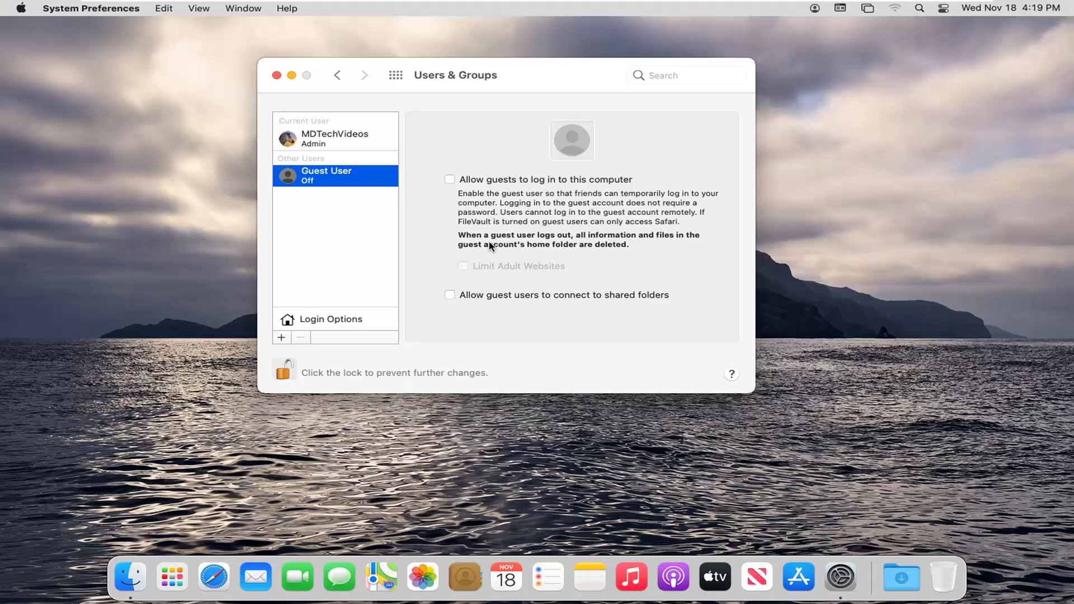
mouse_move(575, 208)
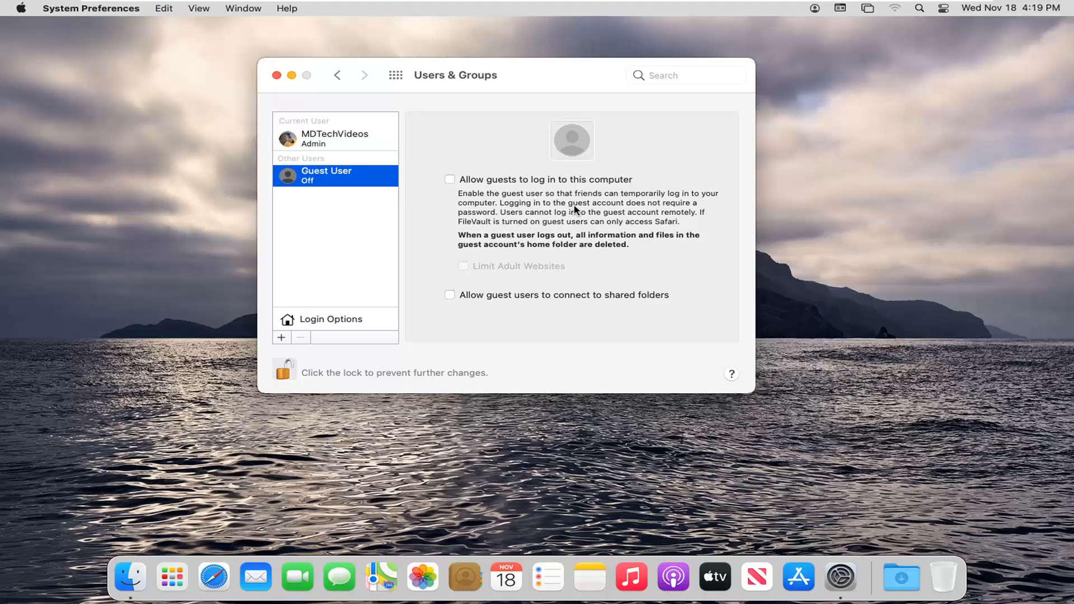
mouse_move(688, 200)
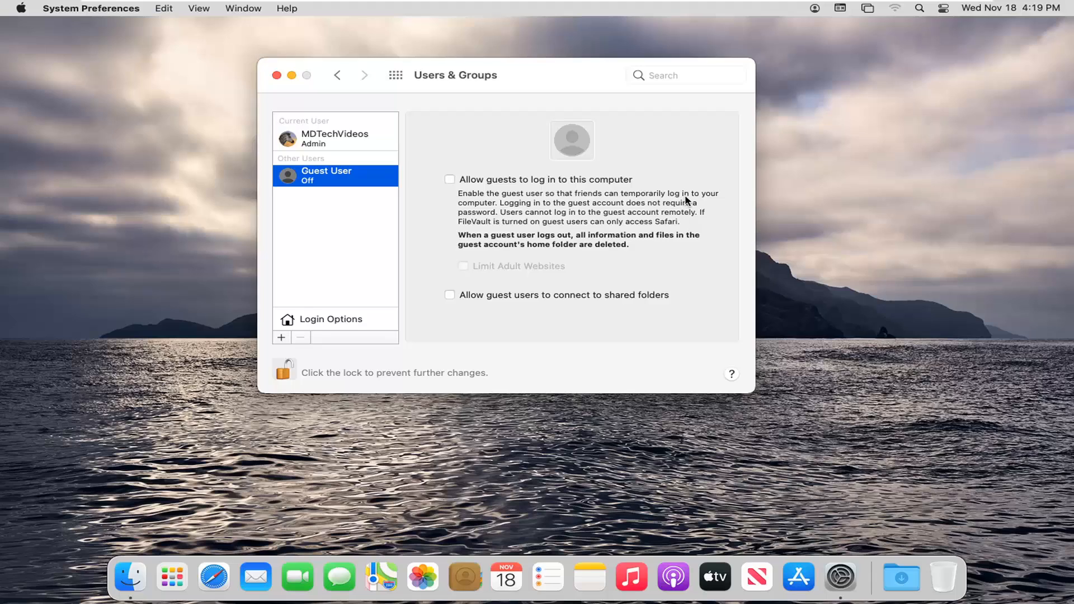
mouse_move(583, 208)
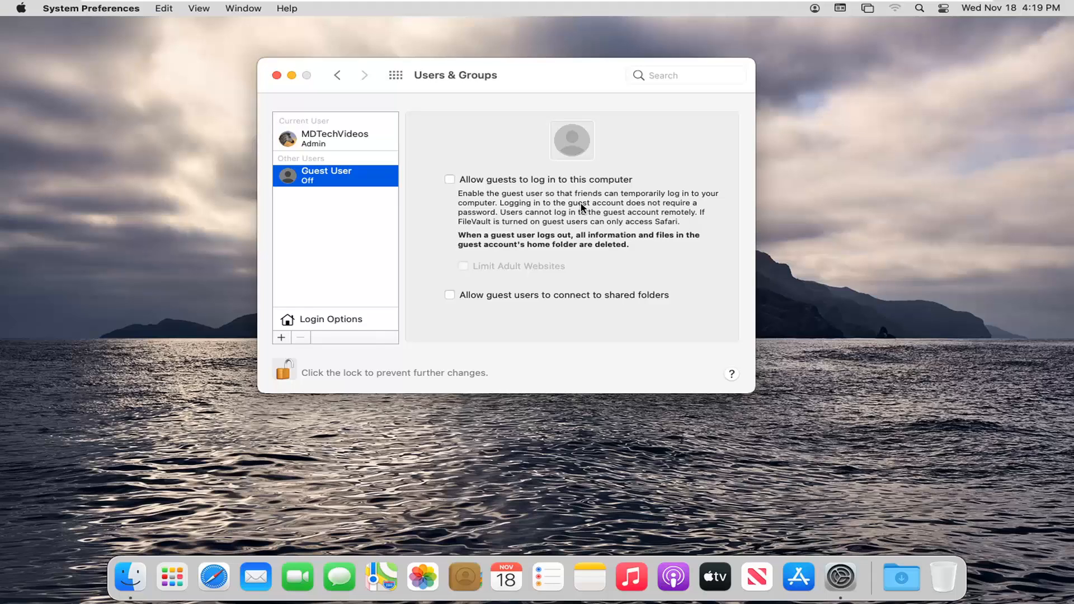
mouse_move(537, 224)
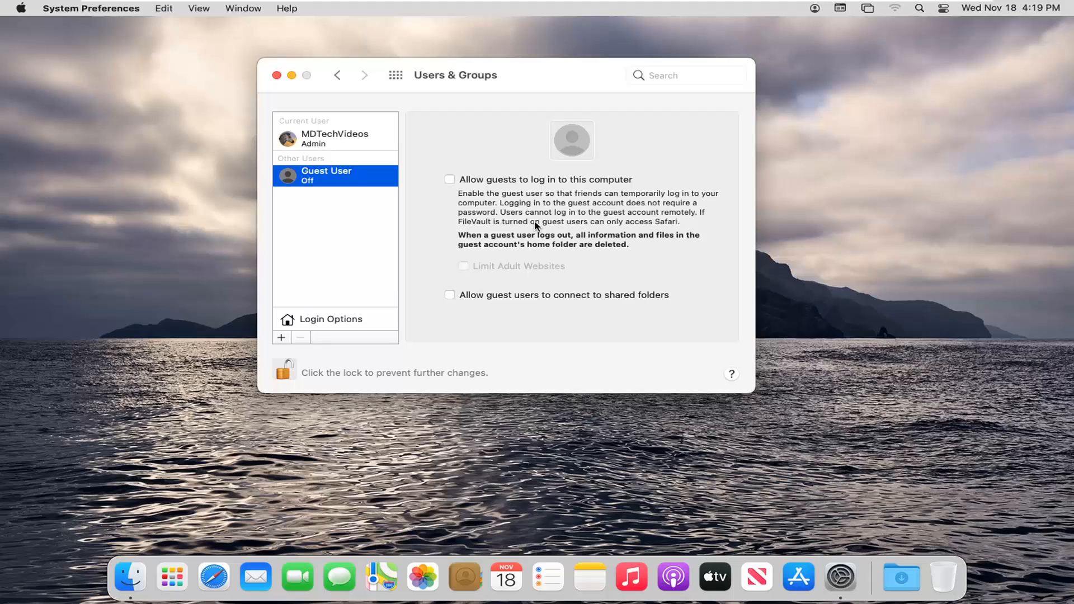
mouse_move(654, 223)
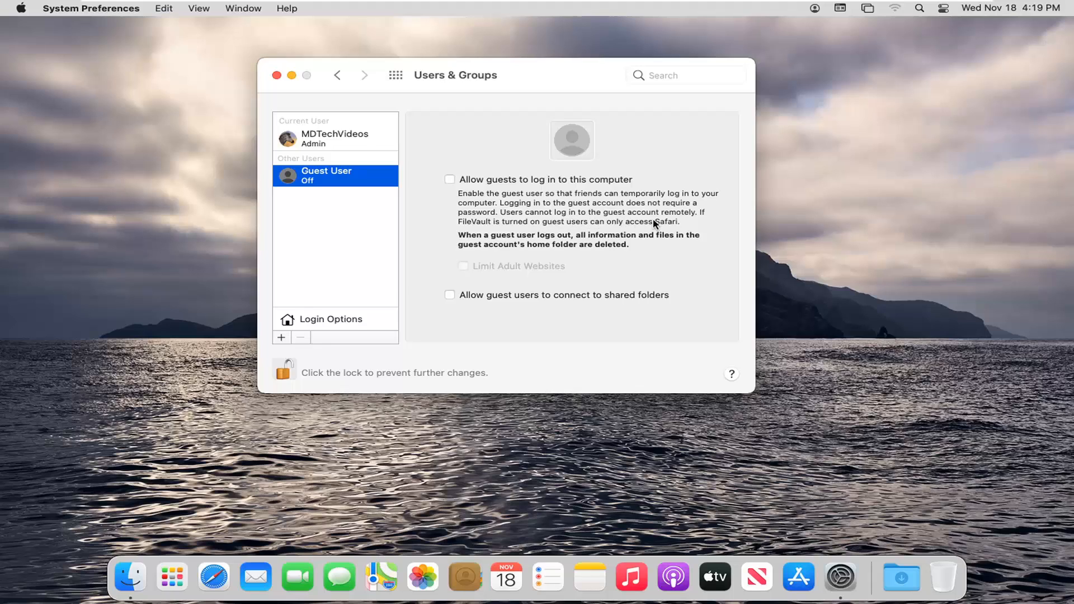
mouse_move(515, 227)
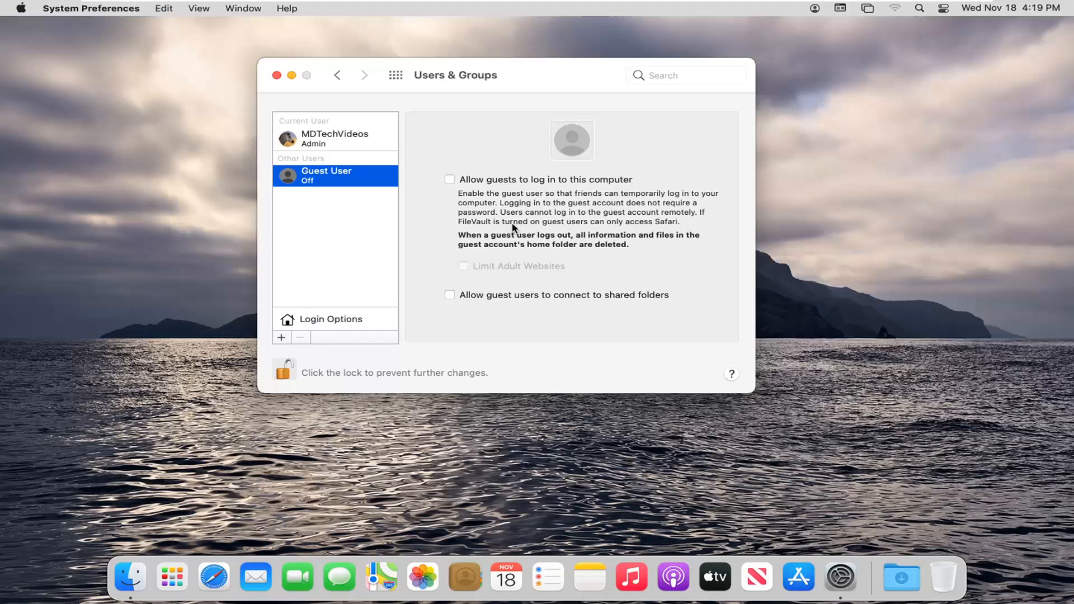
mouse_move(651, 230)
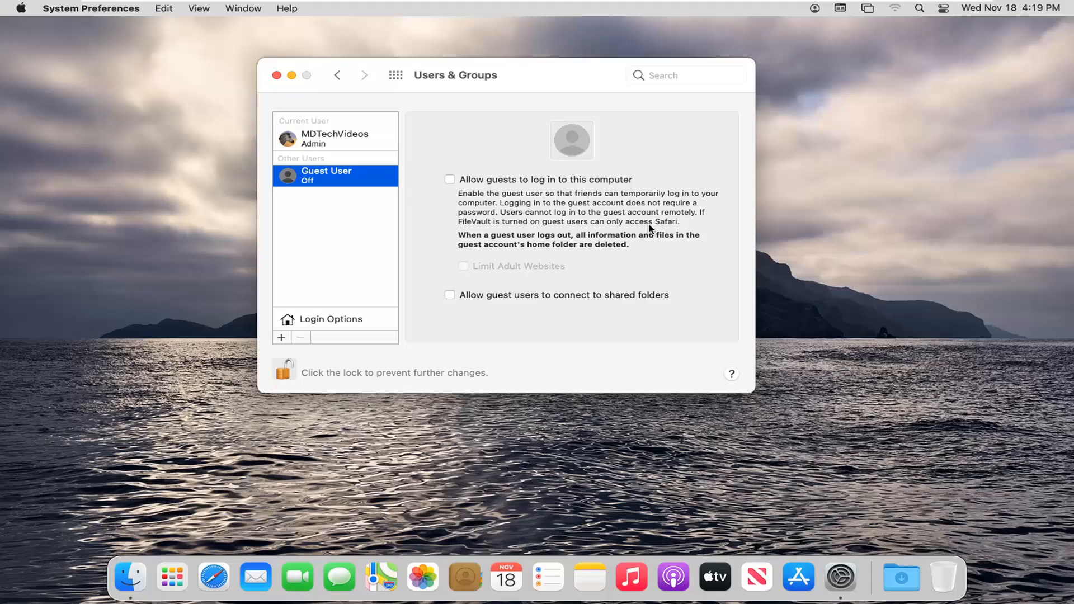
mouse_move(488, 250)
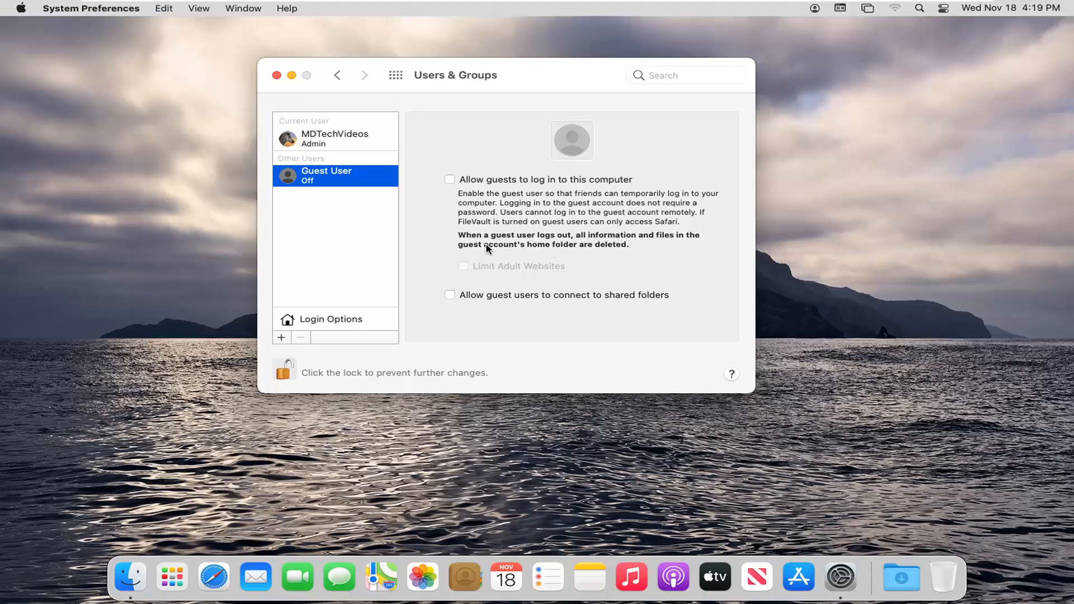
mouse_move(696, 239)
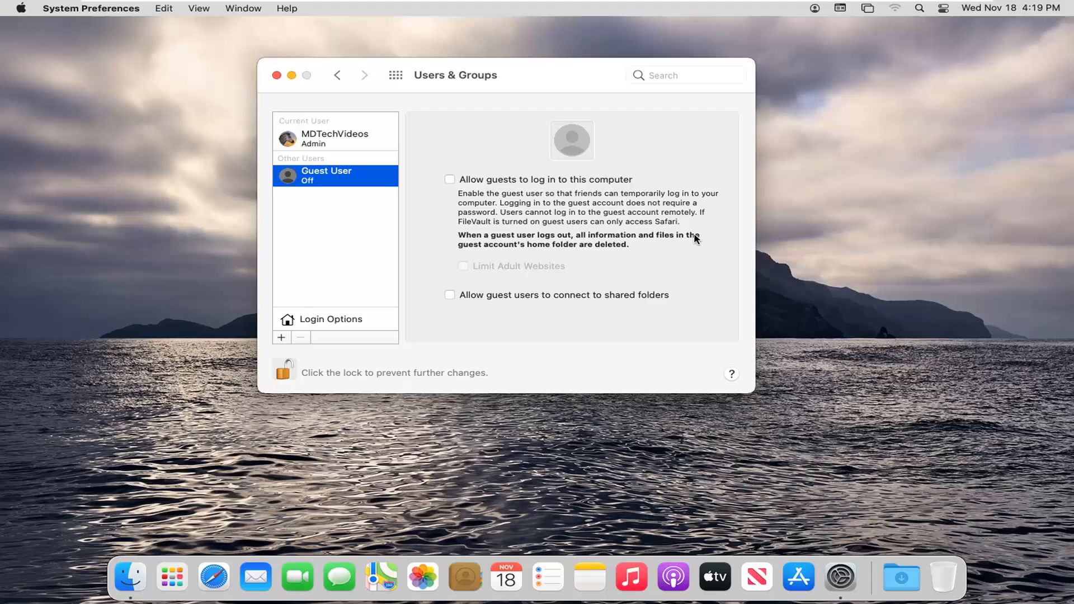
mouse_move(585, 259)
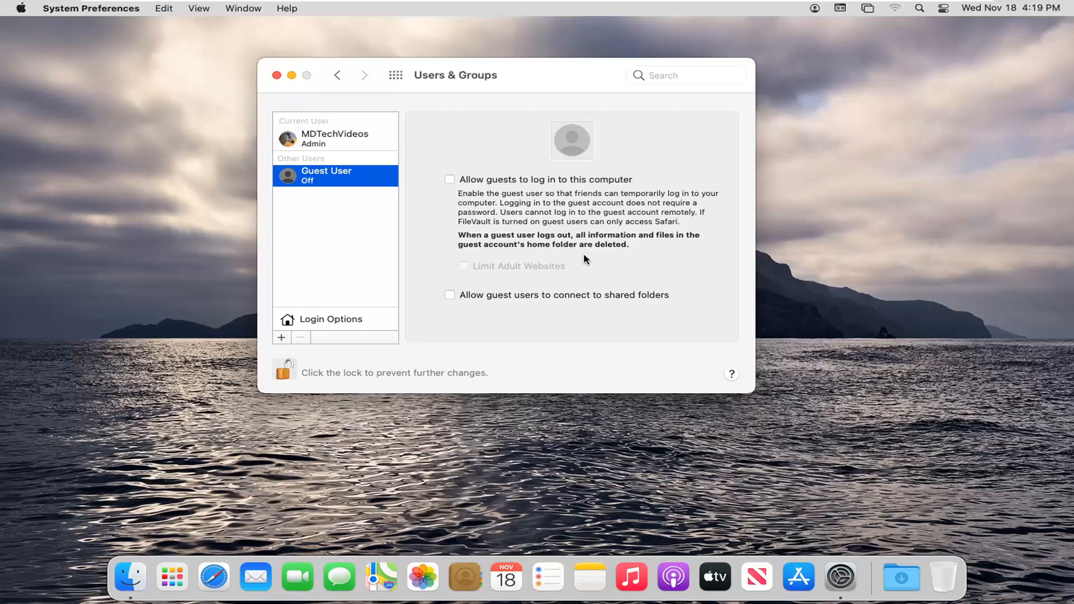
mouse_move(541, 262)
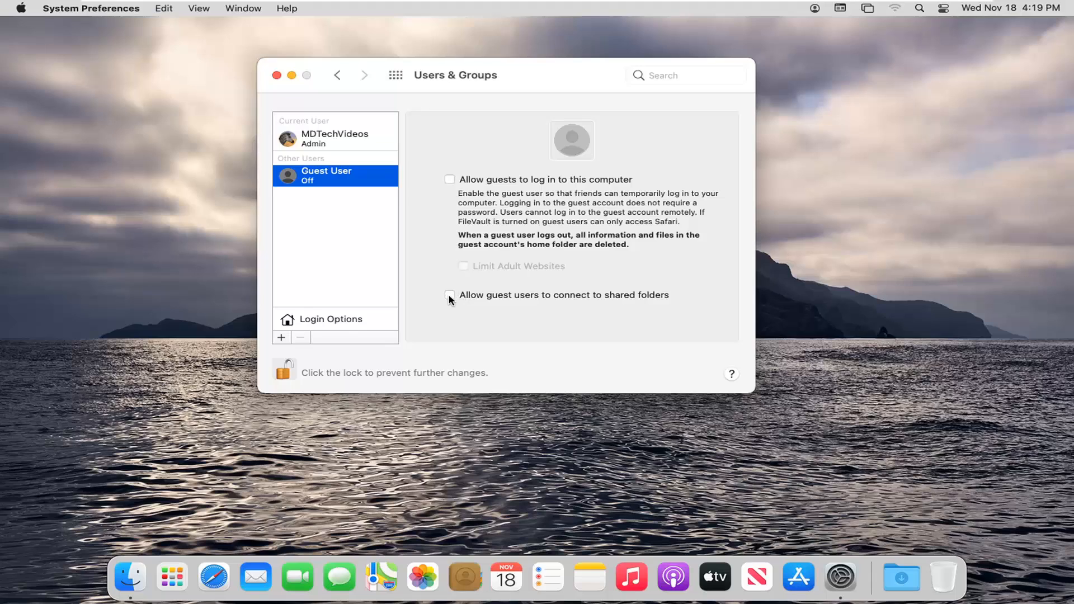
mouse_move(550, 306)
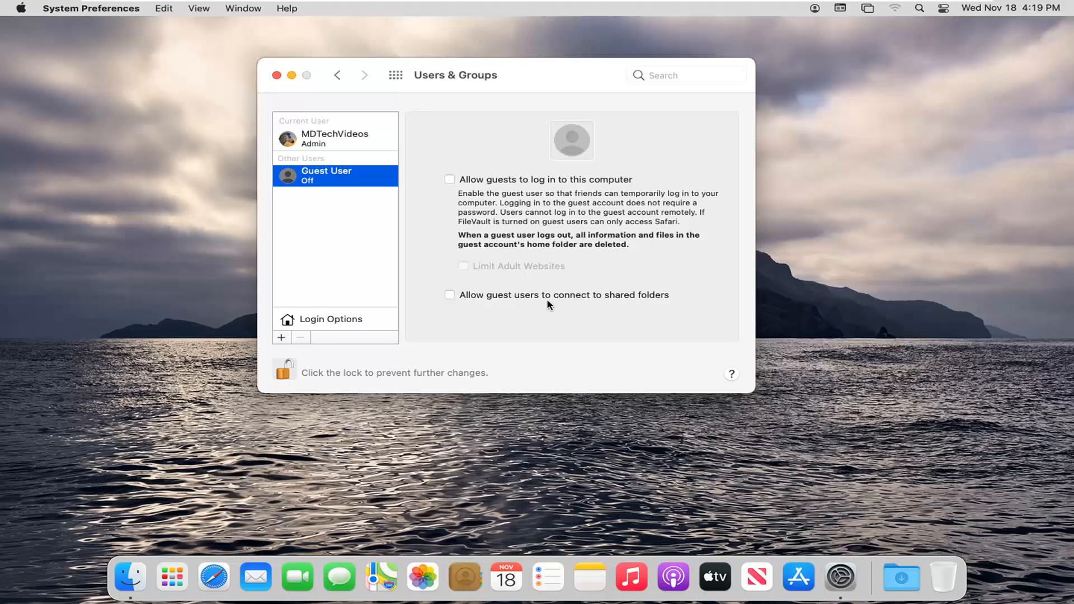
mouse_move(485, 286)
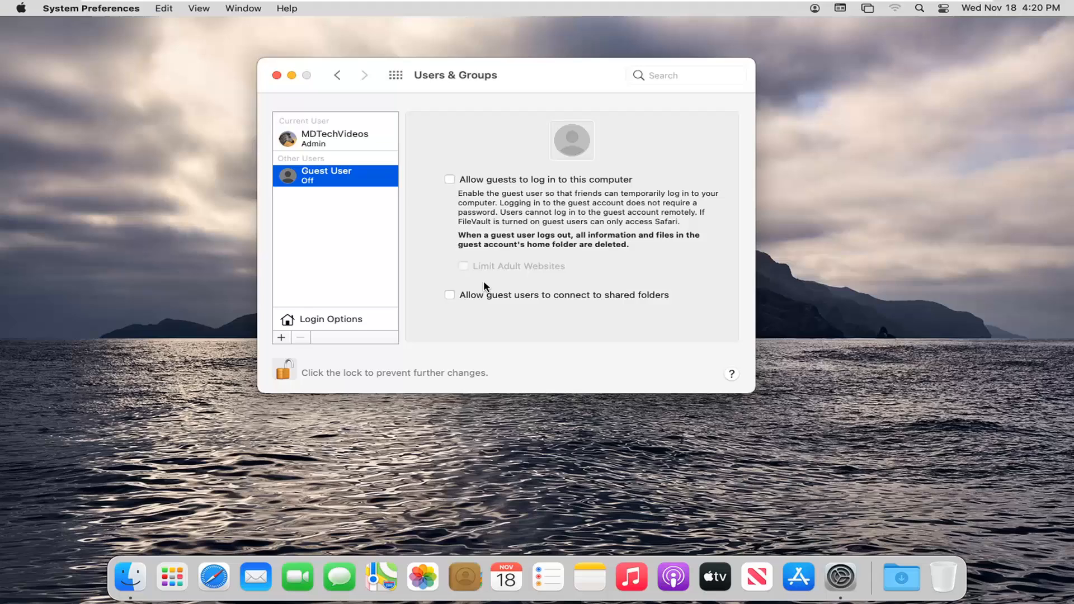
mouse_move(487, 298)
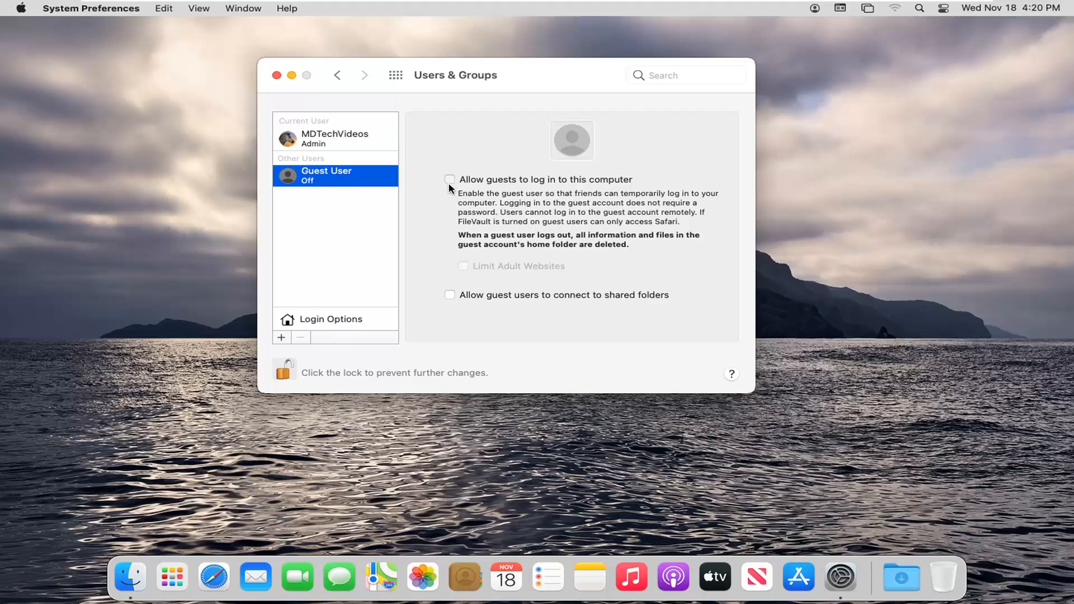
Allow guests to log in, confirm Guest User shows Login only, then view the admin account
left_click(450, 179)
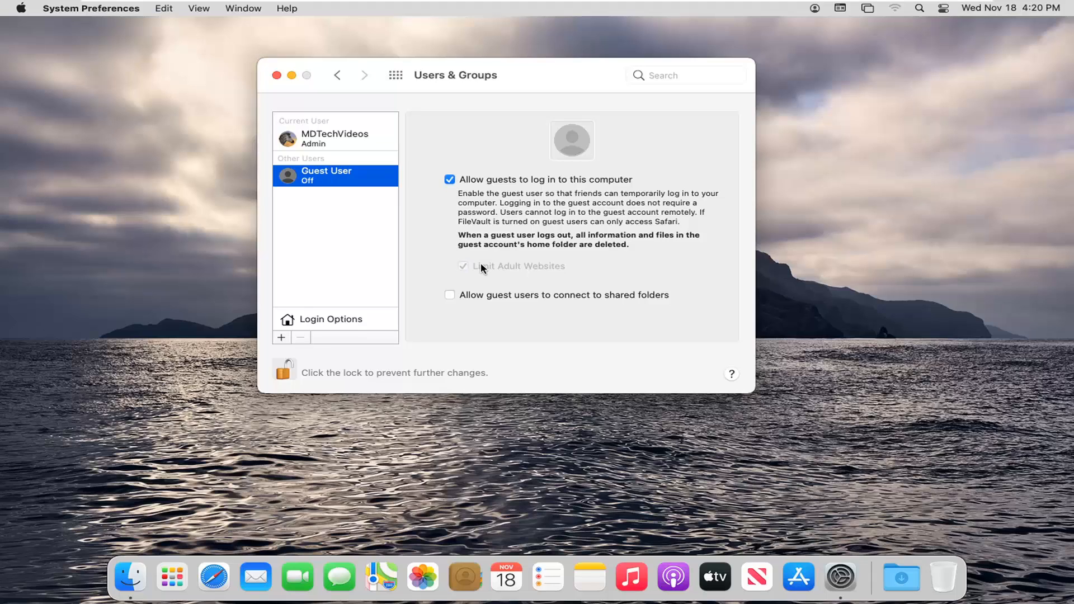
mouse_move(319, 130)
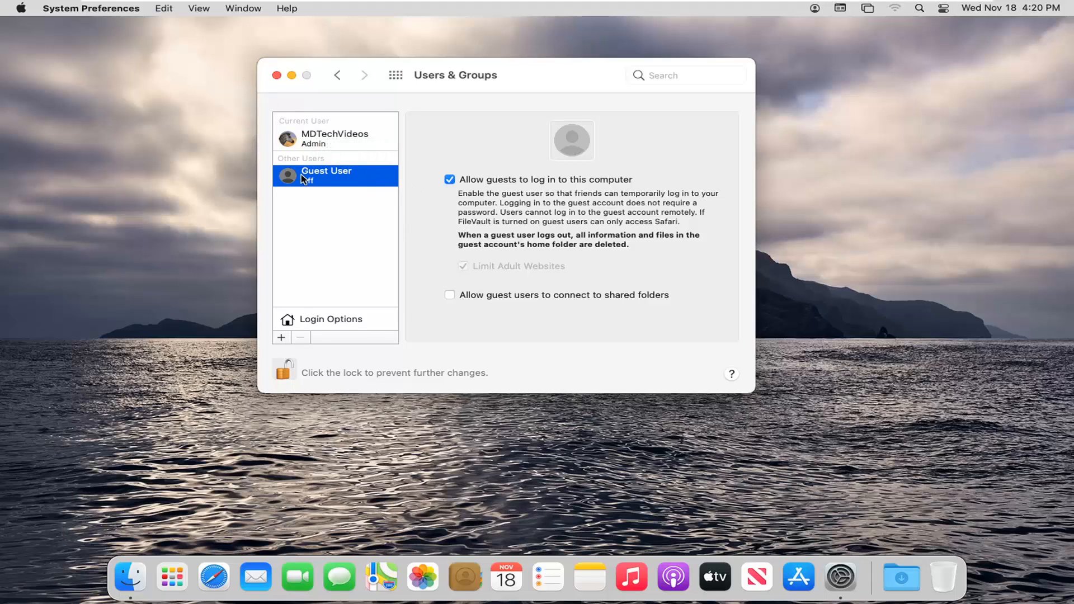
left_click(462, 266)
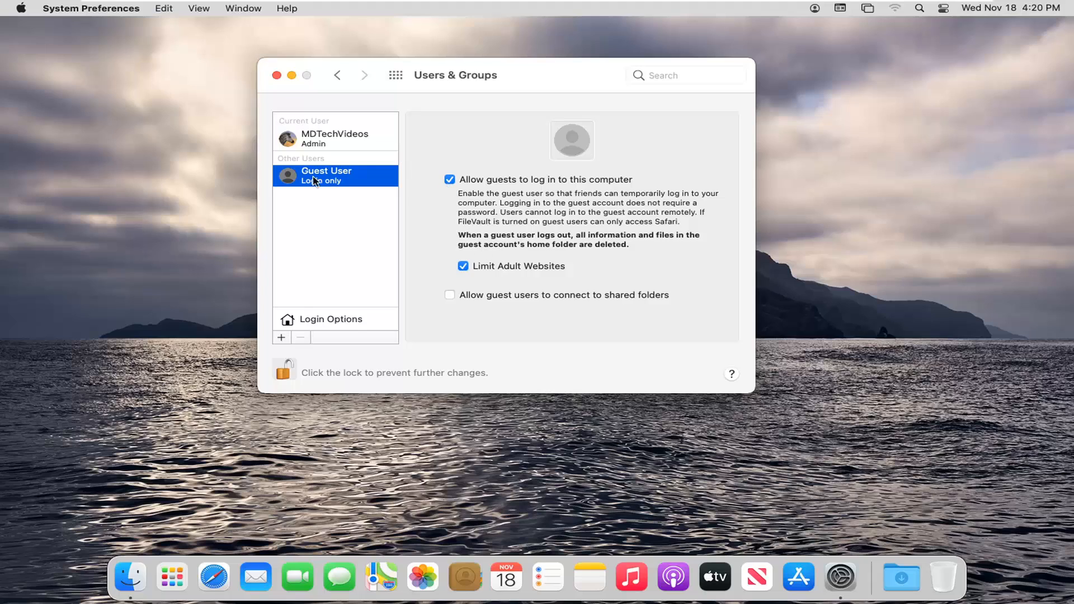
mouse_move(300, 136)
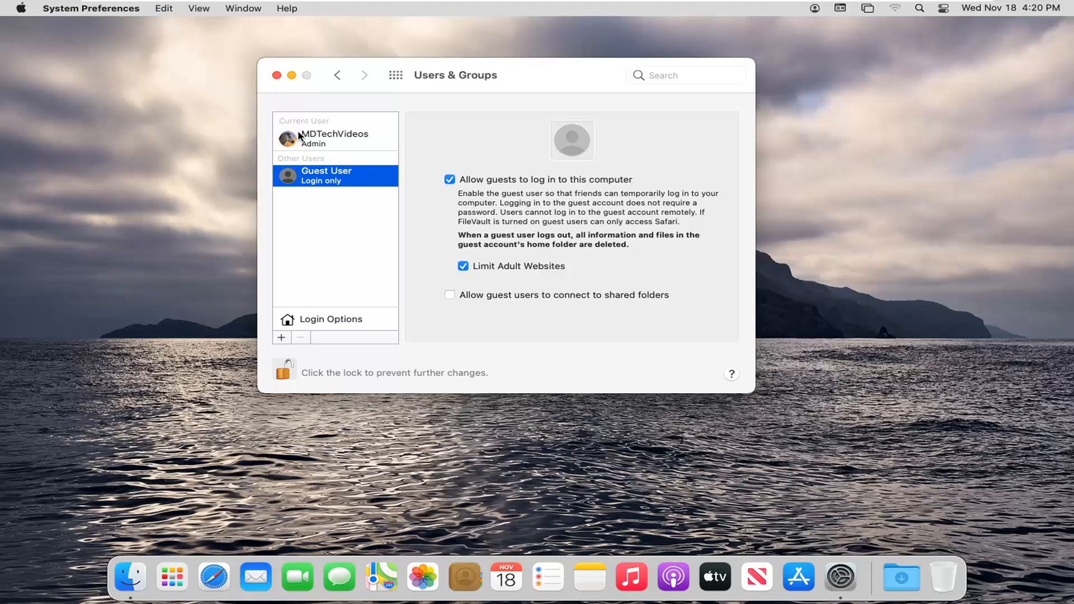
left_click(323, 138)
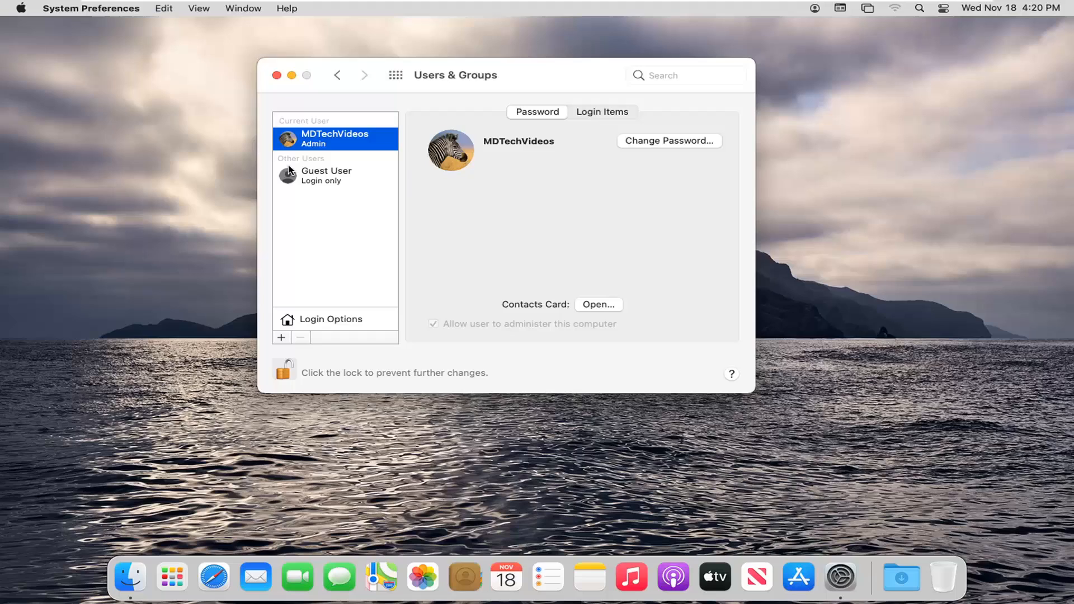
mouse_move(315, 185)
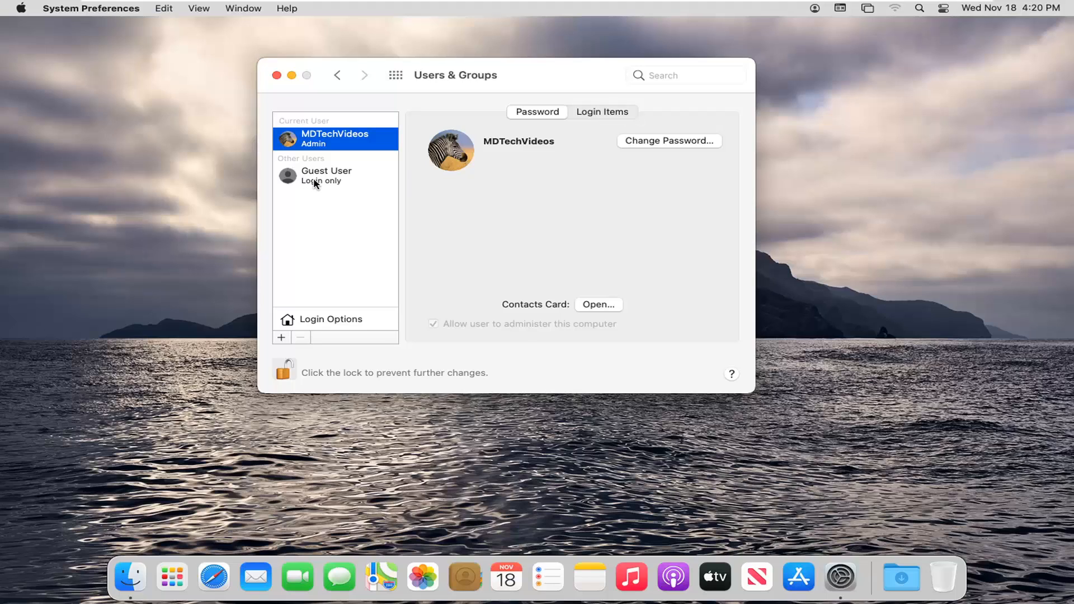
Turn guest login off for Guest User and close the Users & Groups window
left_click(327, 175)
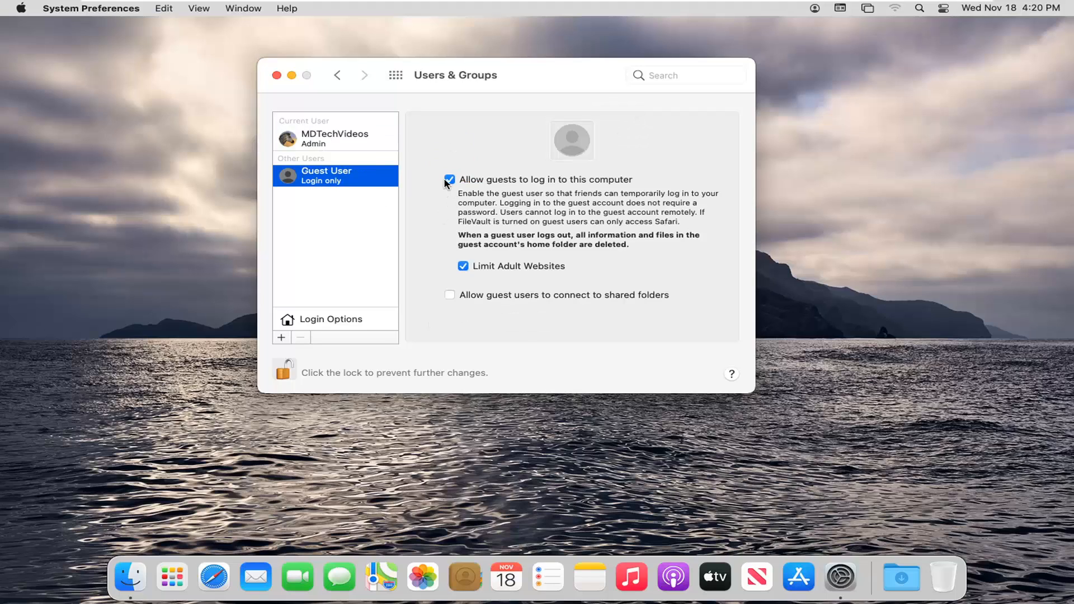
mouse_move(611, 189)
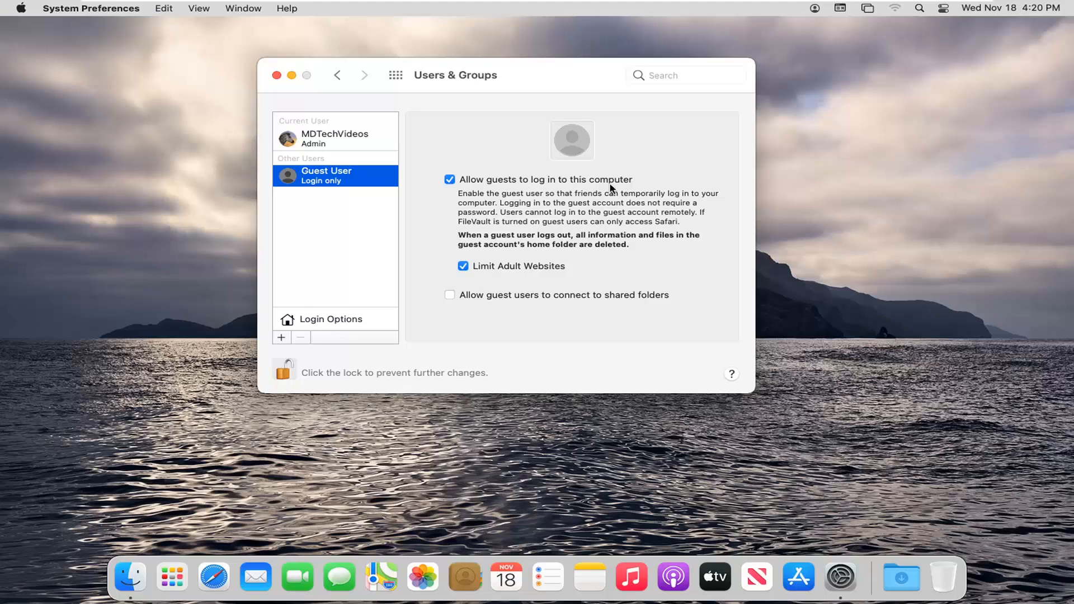
left_click(450, 179)
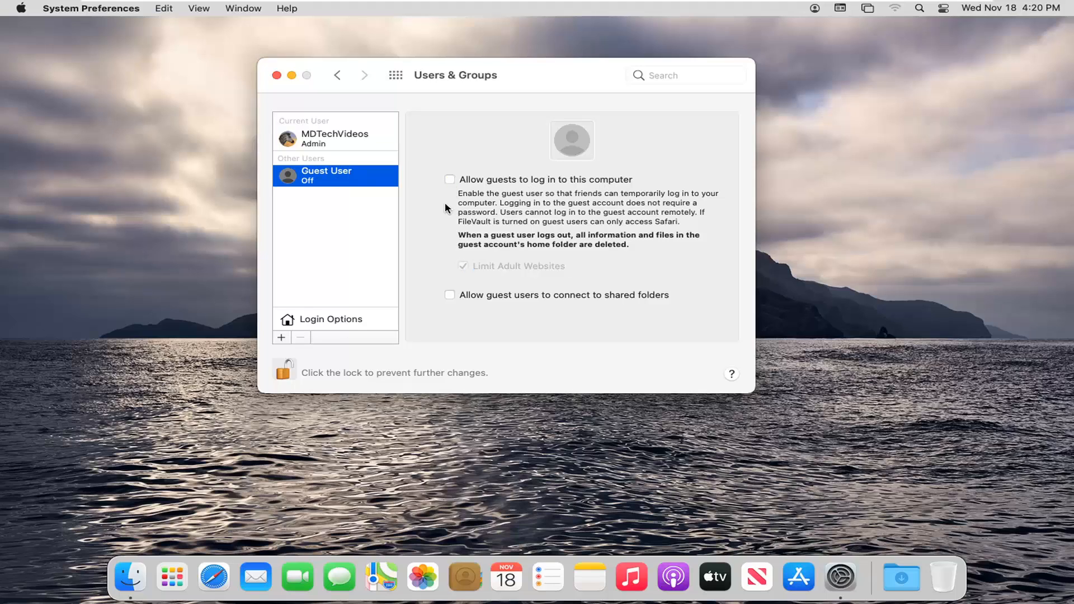
mouse_move(329, 219)
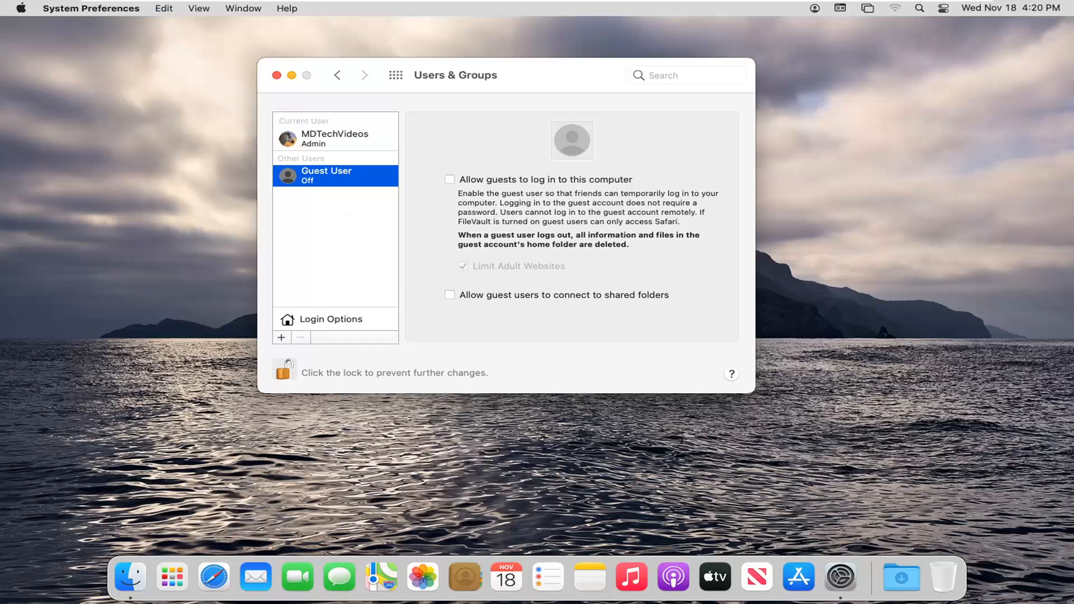
mouse_move(293, 105)
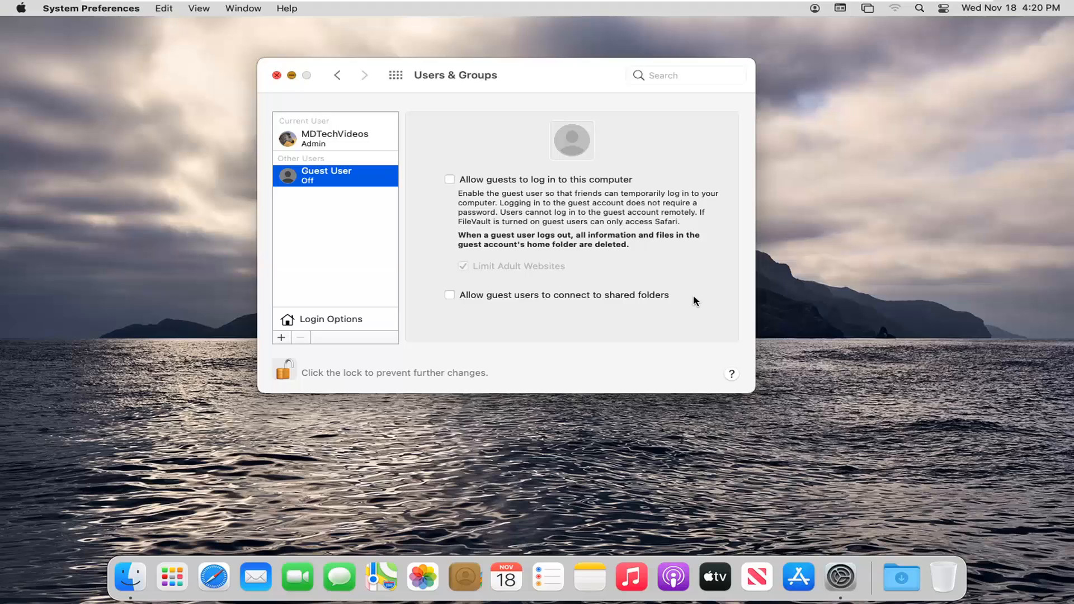
left_click(276, 75)
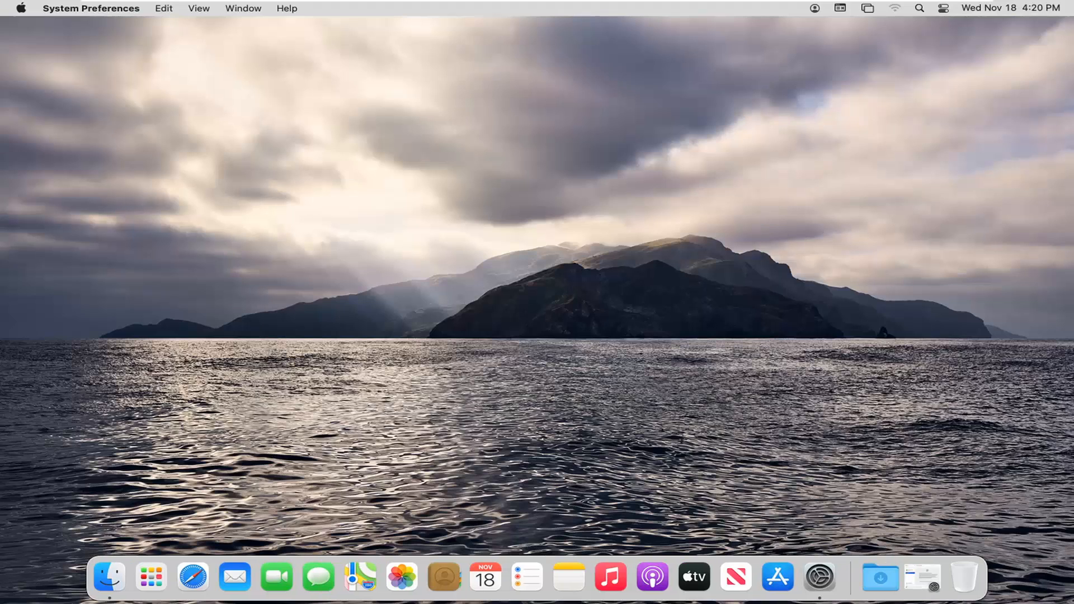